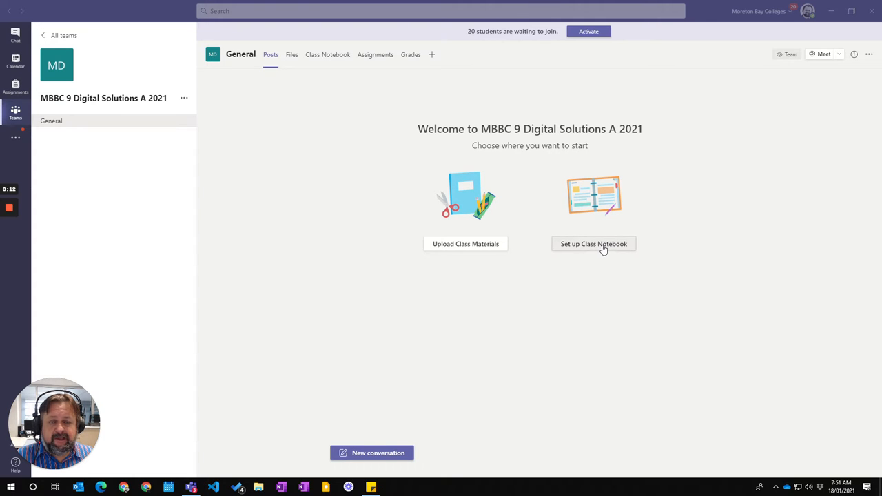
# Start the OneNote Class Notebook setup from the General channel to reveal the starting options.
pyautogui.click(593, 243)
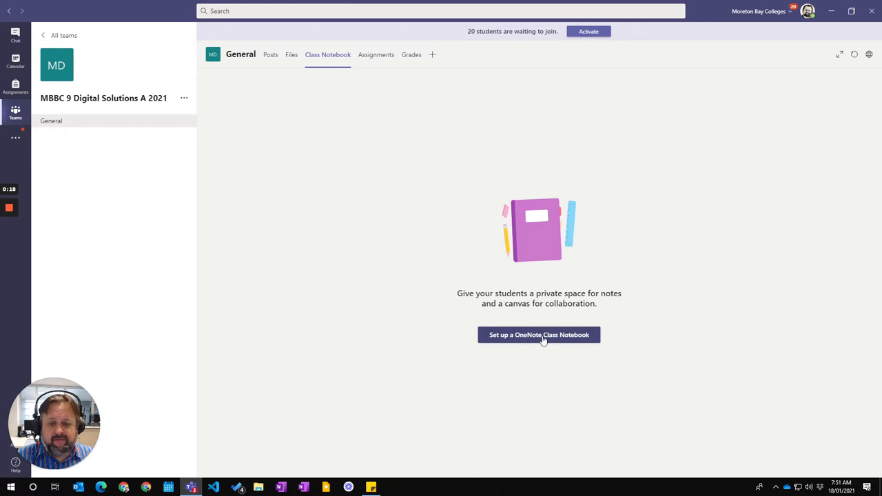
pyautogui.click(539, 334)
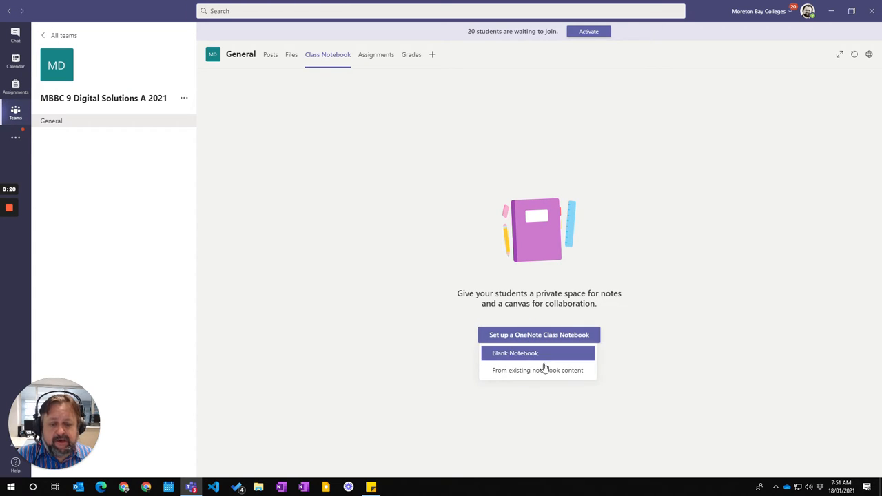
pyautogui.moveTo(537, 370)
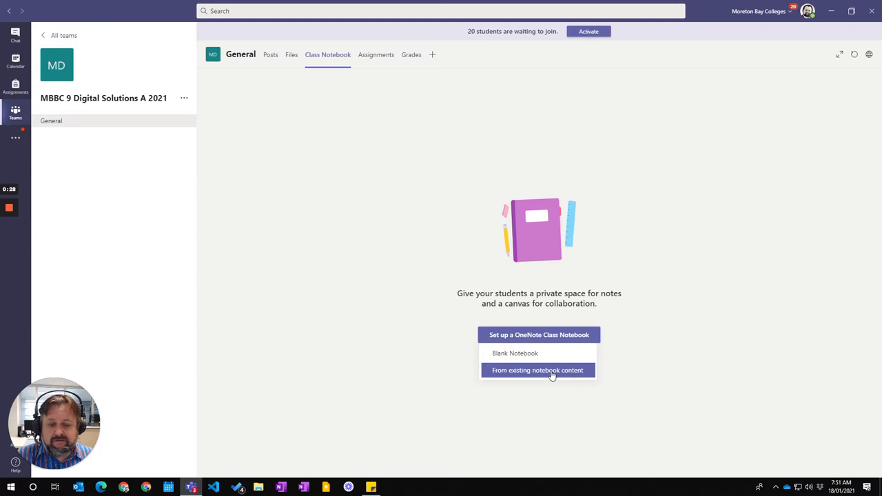
# Choose to start from existing notebook content and continue past the overview.
pyautogui.click(537, 370)
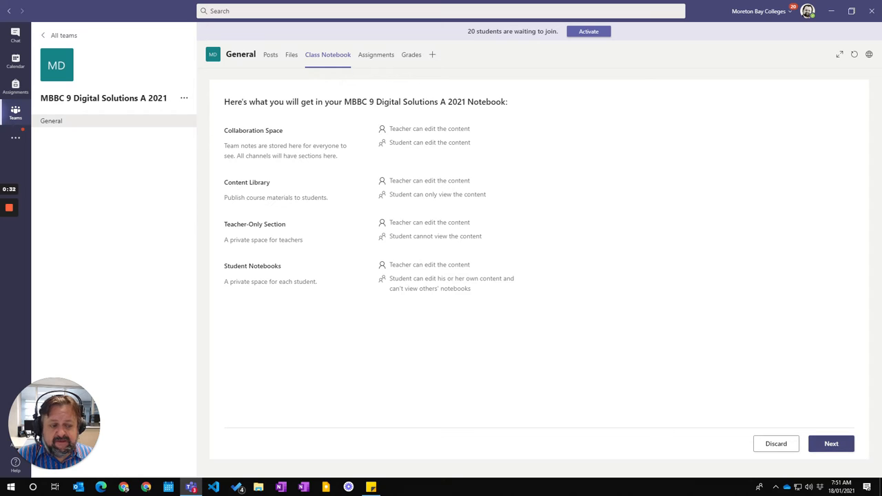
pyautogui.click(830, 443)
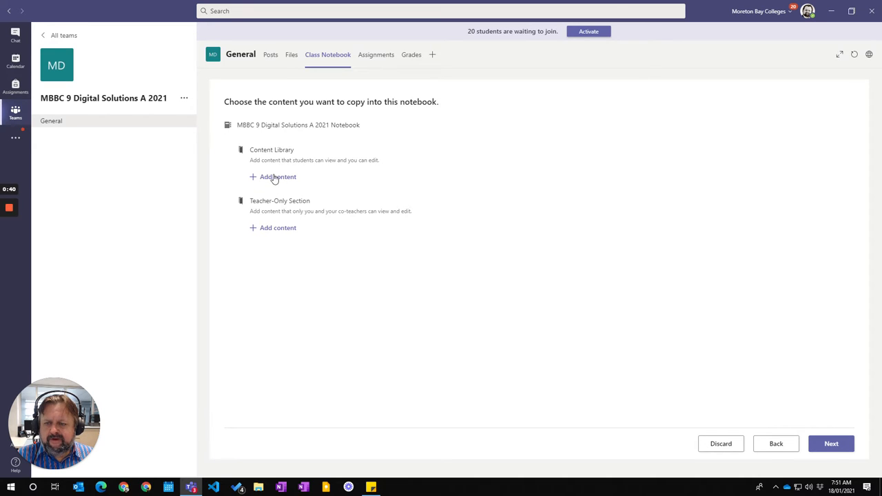
# Copy the four _Content Library sections of 9 Digital Solutions 2020 Notebook into Content Library.
pyautogui.click(278, 176)
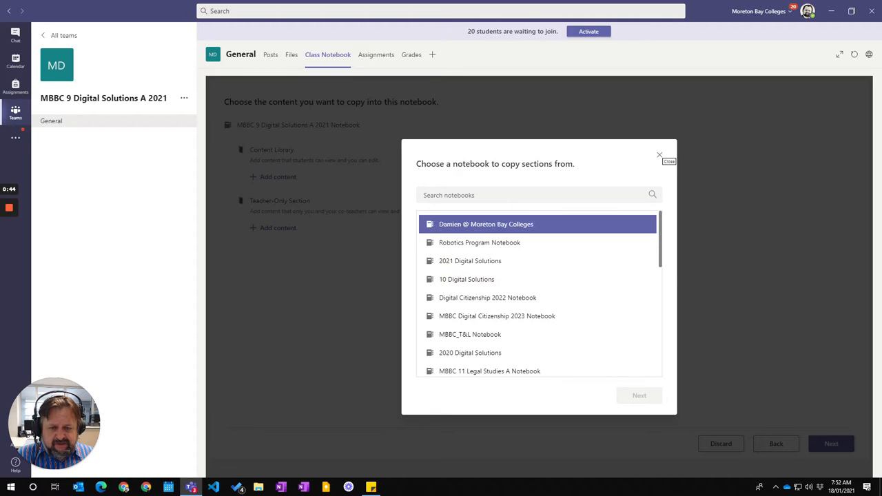
pyautogui.click(470, 260)
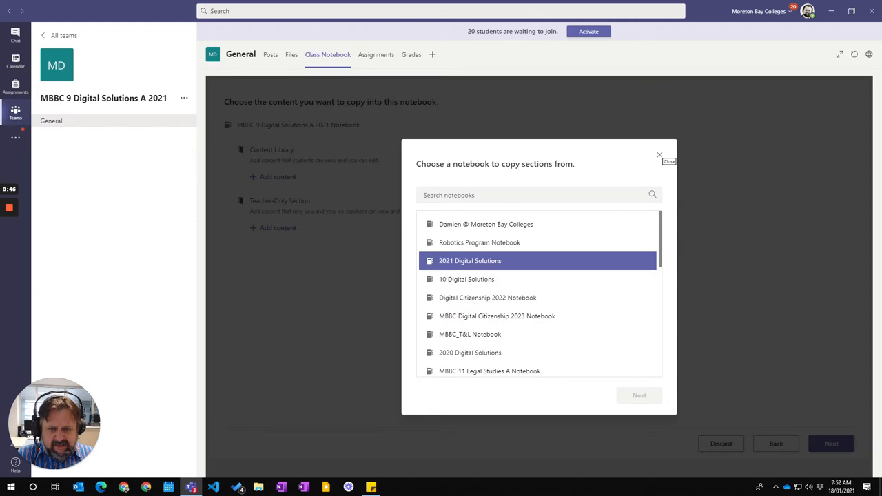
pyautogui.click(479, 242)
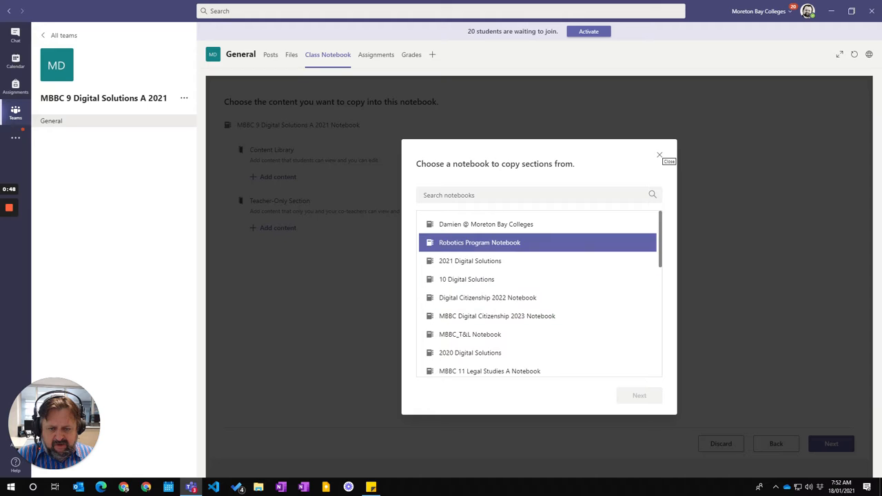
pyautogui.scroll(-3)
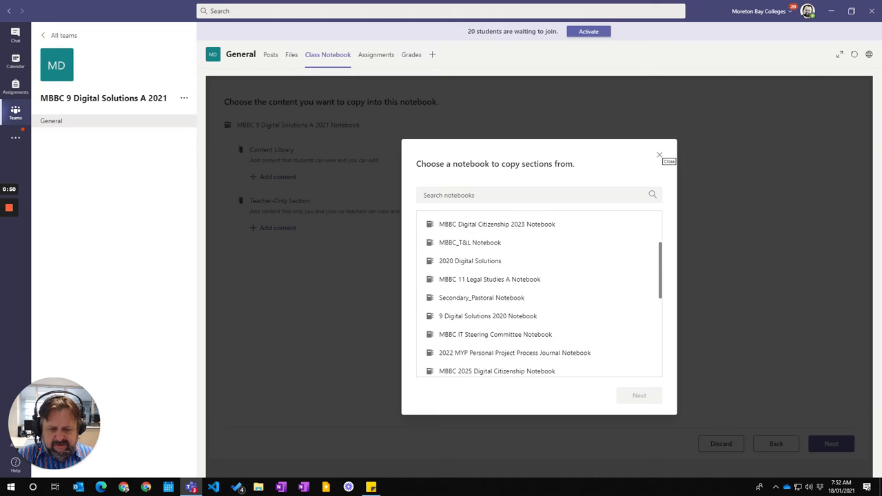
pyautogui.click(488, 315)
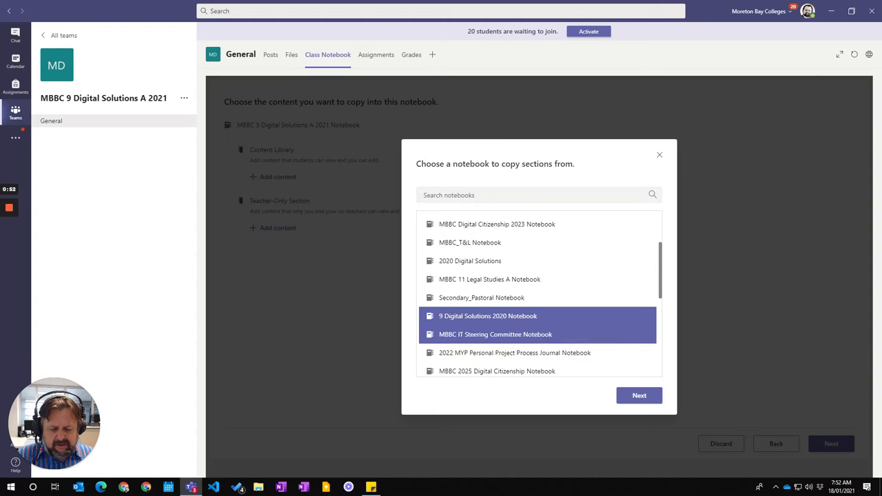
pyautogui.click(638, 395)
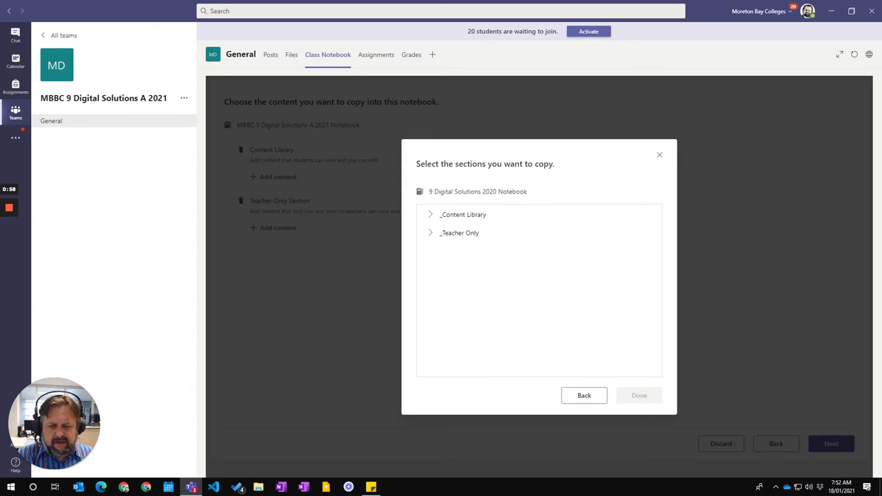
pyautogui.click(431, 214)
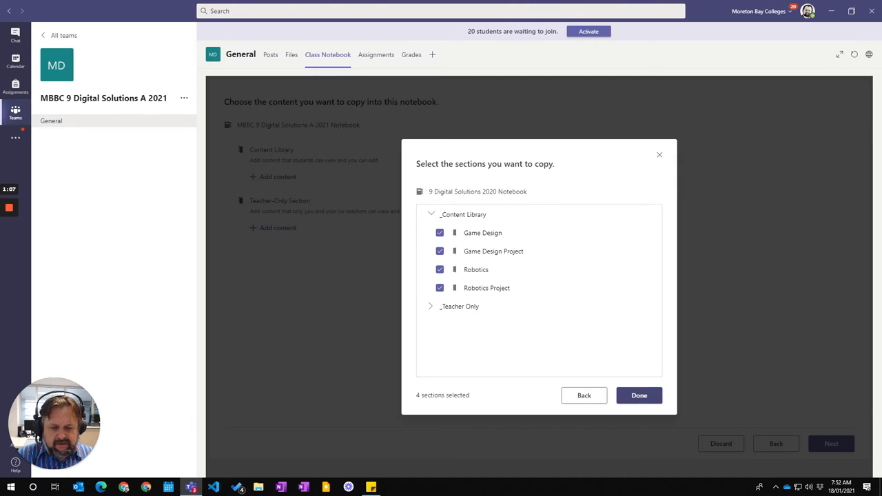
pyautogui.click(638, 395)
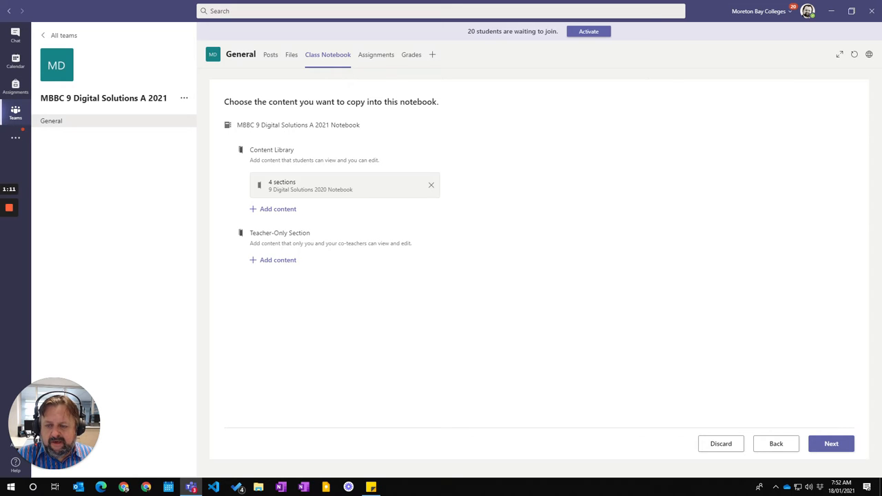
pyautogui.moveTo(254, 264)
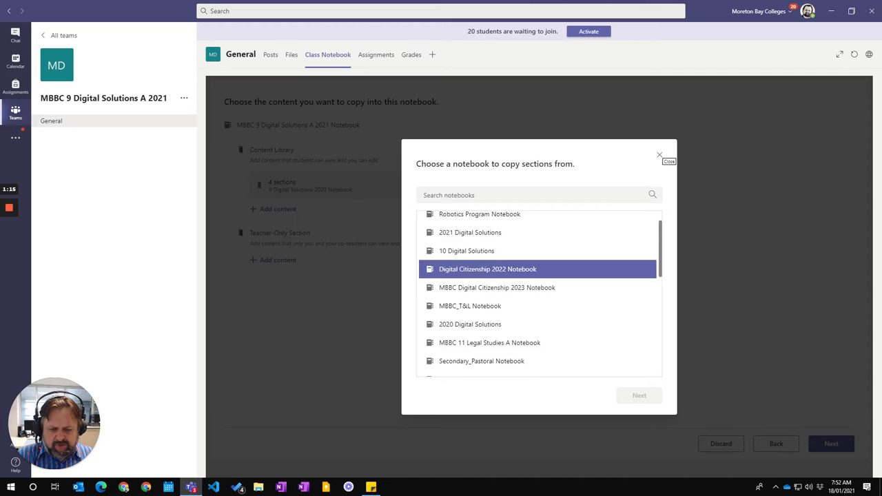
# Add the Improvements section from the 2020 notebook's _Teacher Only group to Teacher-Only Section.
pyautogui.scroll(-3)
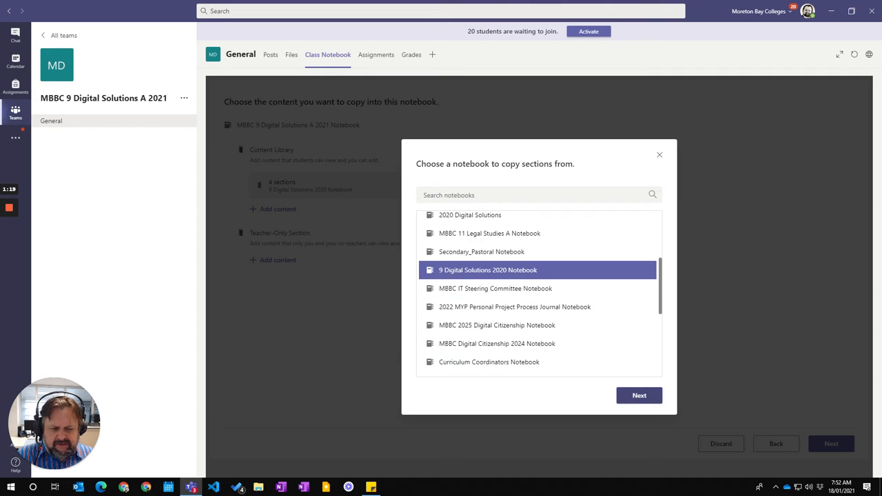
pyautogui.click(638, 395)
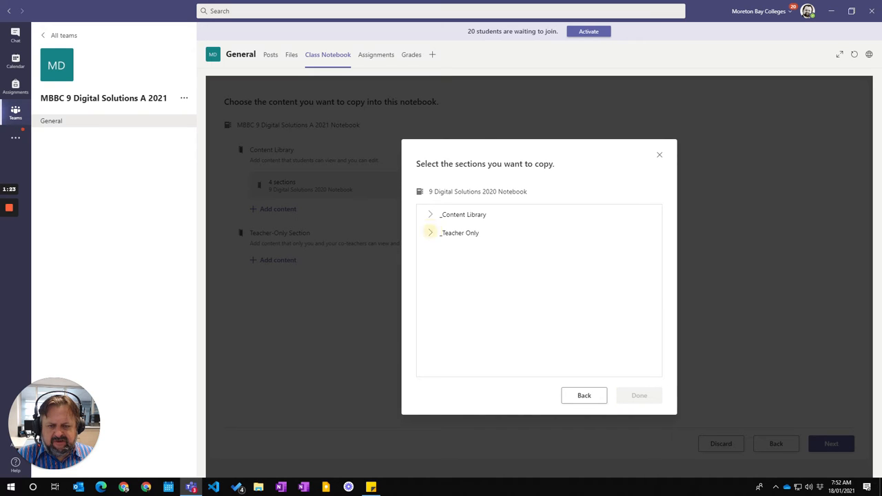
pyautogui.click(431, 232)
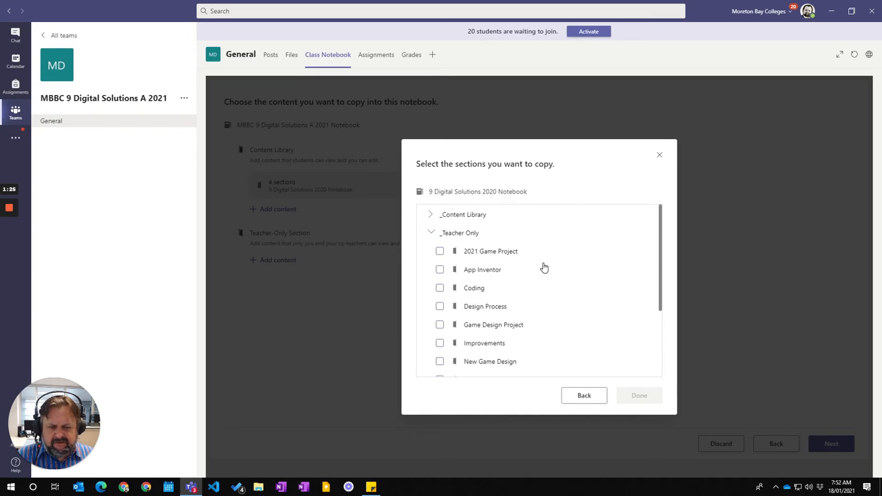
pyautogui.scroll(-3)
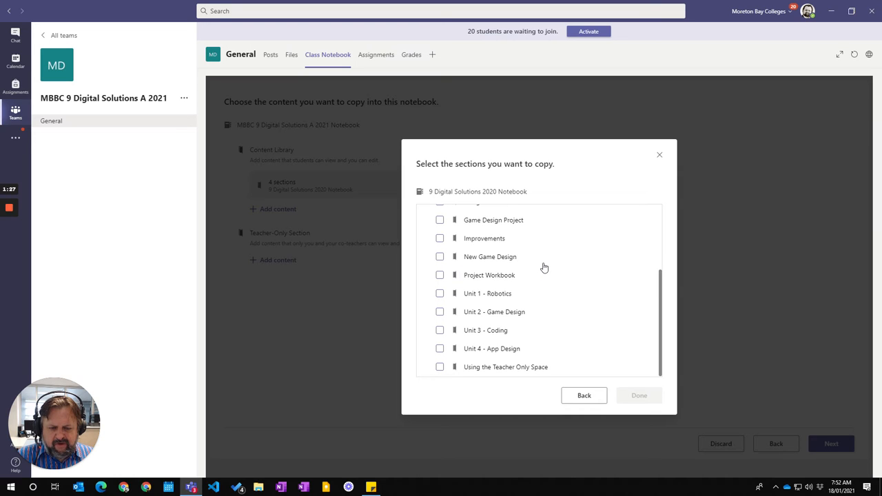
pyautogui.moveTo(518, 378)
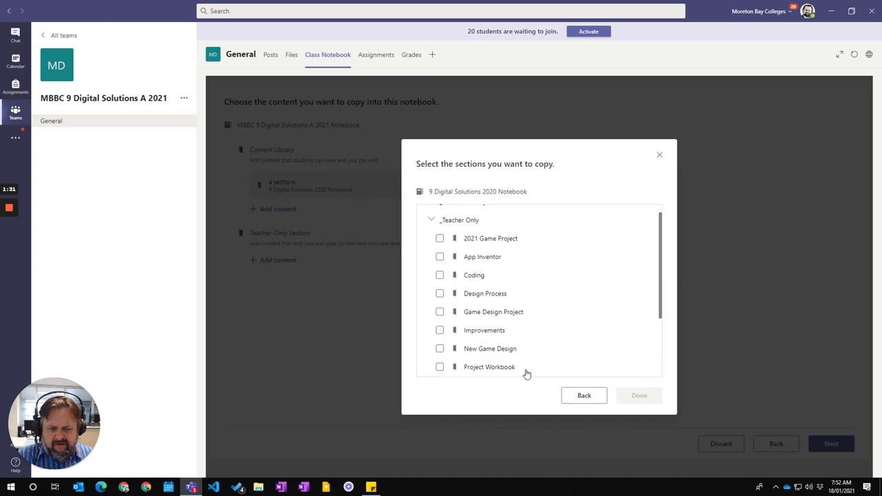
pyautogui.scroll(-3)
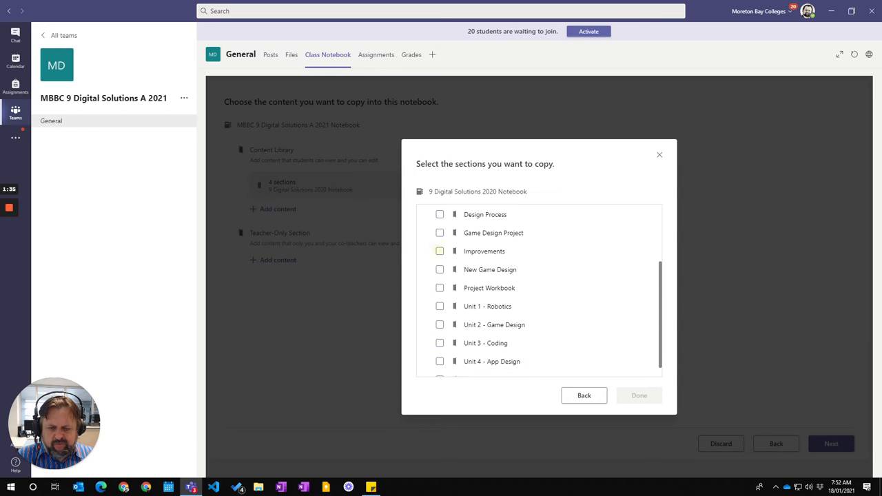
pyautogui.click(439, 251)
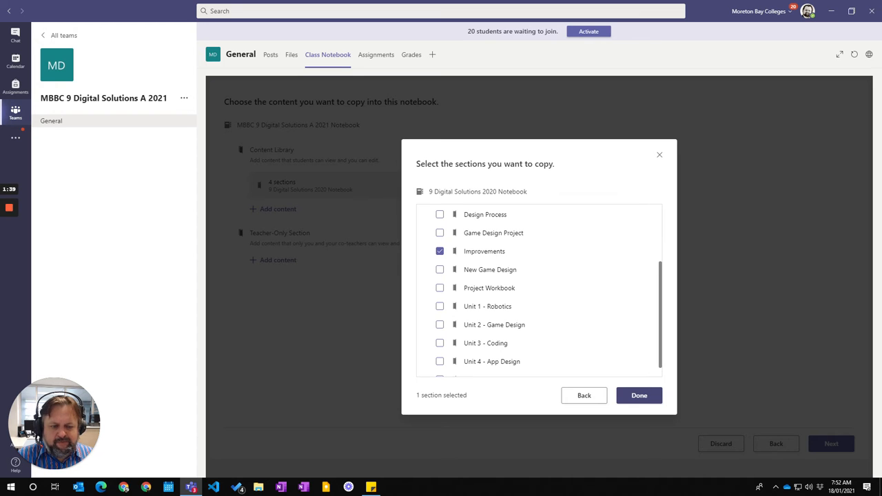
pyautogui.click(638, 394)
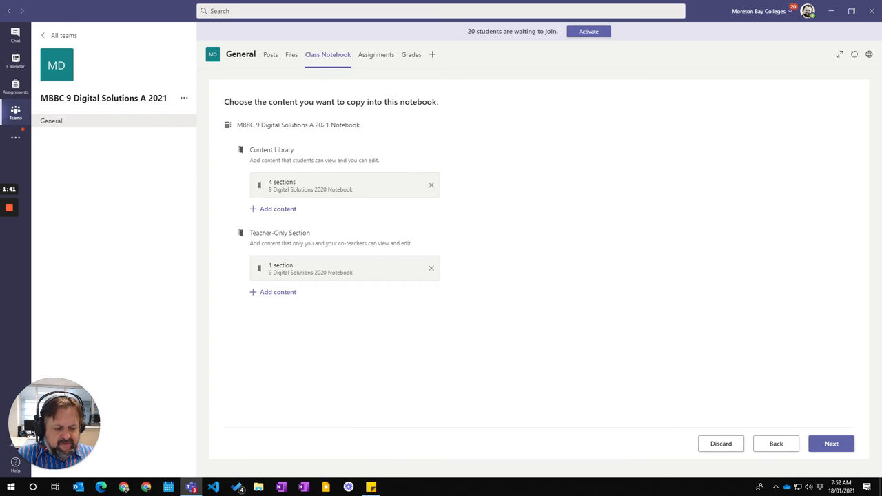
# Move to student sections and remove suggested defaults such as Homework.
pyautogui.click(830, 443)
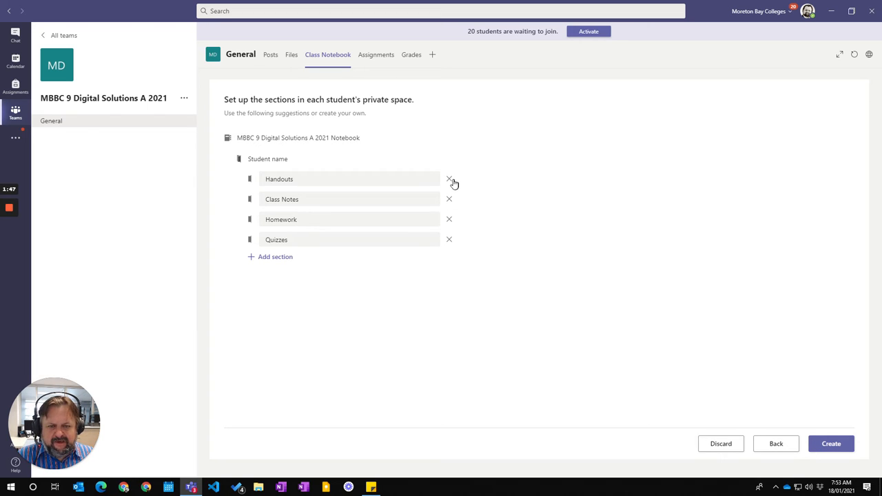
pyautogui.moveTo(449, 179)
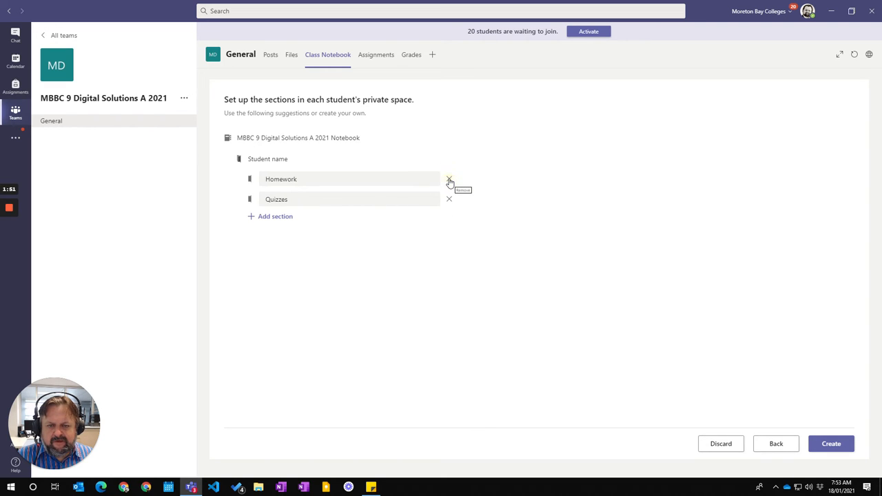
pyautogui.click(448, 179)
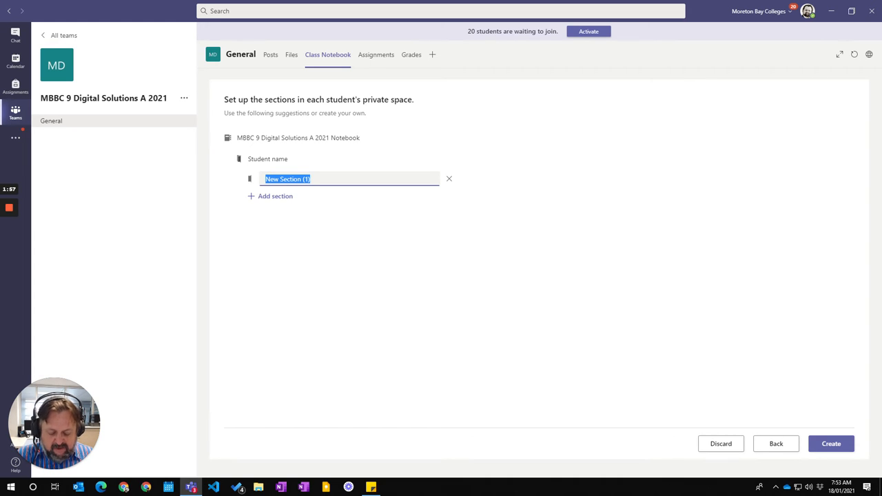
# Add student sections Robotics, Robotics Projects, Game Design and Game Design Project, then create the notebook.
pyautogui.write('Robot')
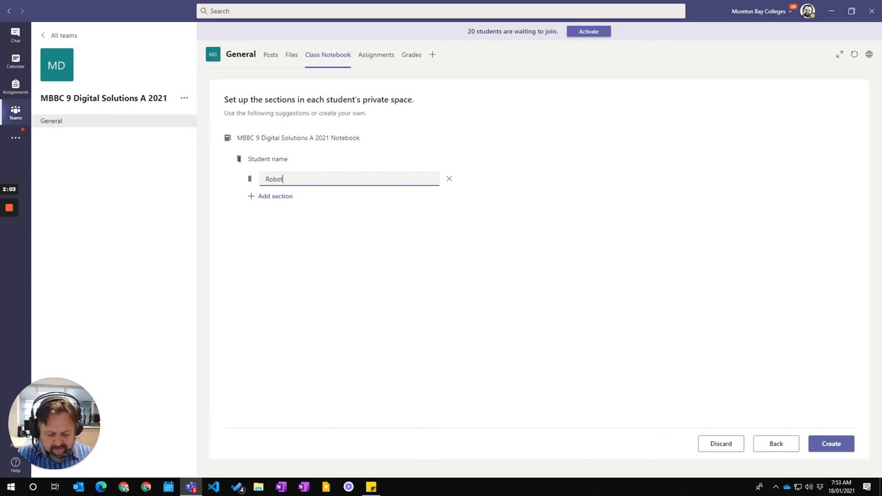
pyautogui.write('ics')
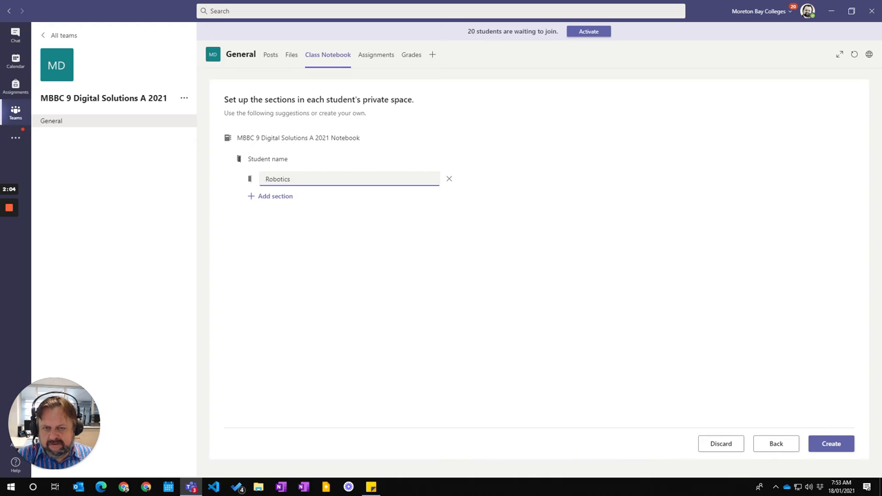
pyautogui.click(275, 196)
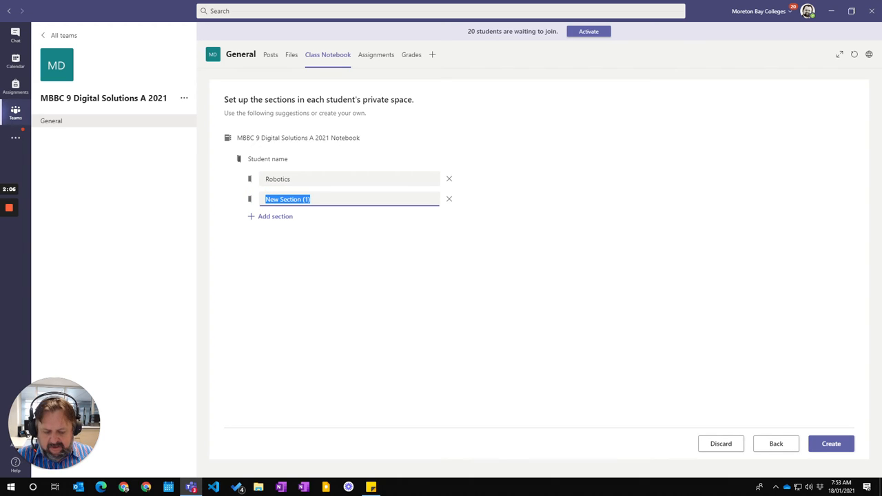
pyautogui.write('Robotics Projects')
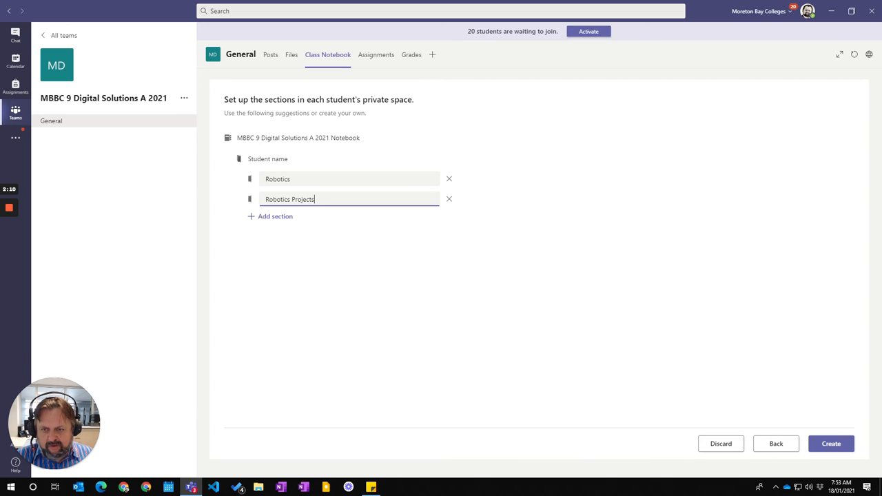
pyautogui.click(275, 216)
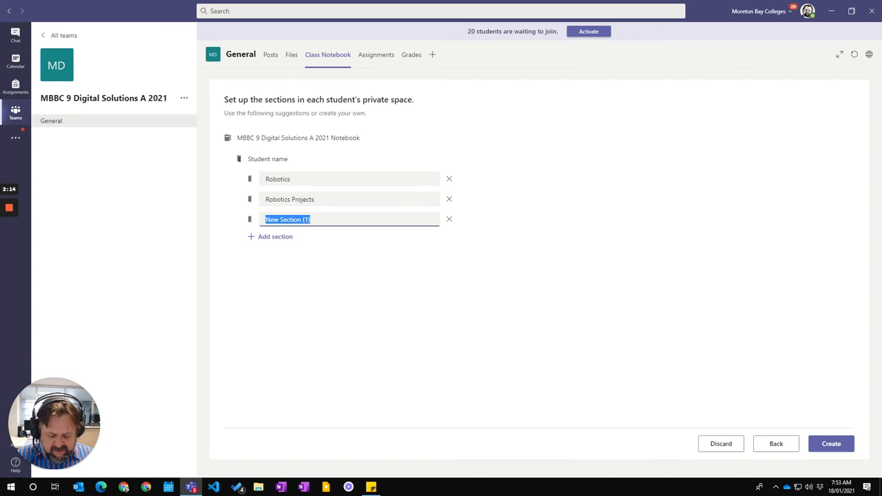
pyautogui.write('Game Desig')
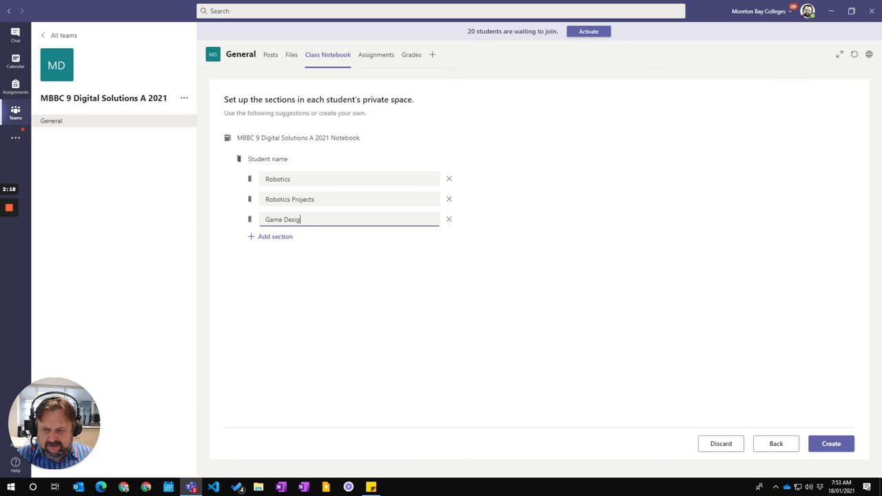
pyautogui.click(275, 237)
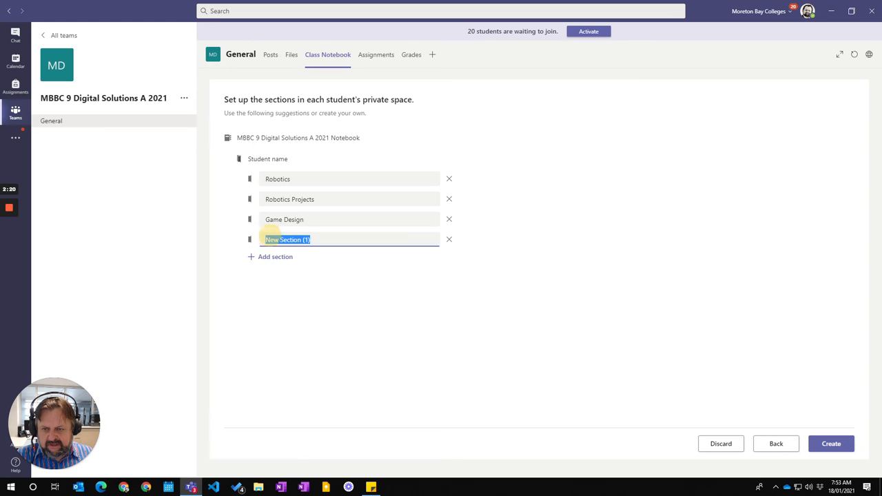
pyautogui.write('Game Design Project')
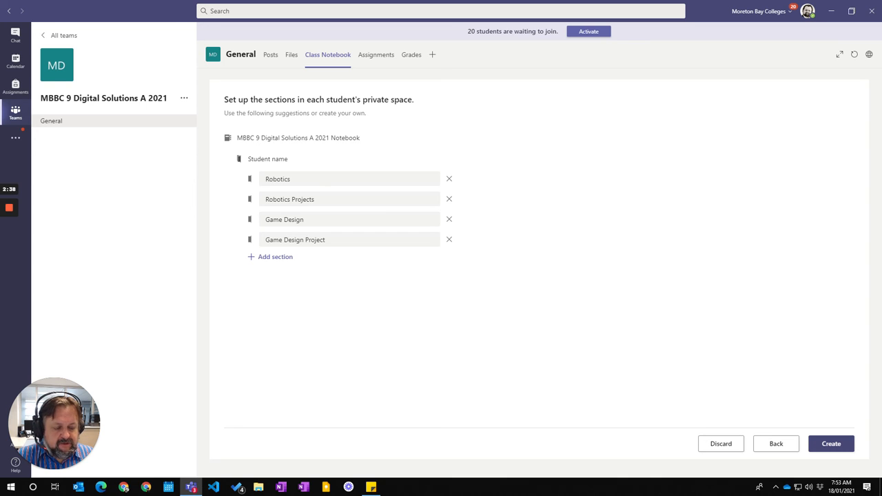
pyautogui.click(831, 443)
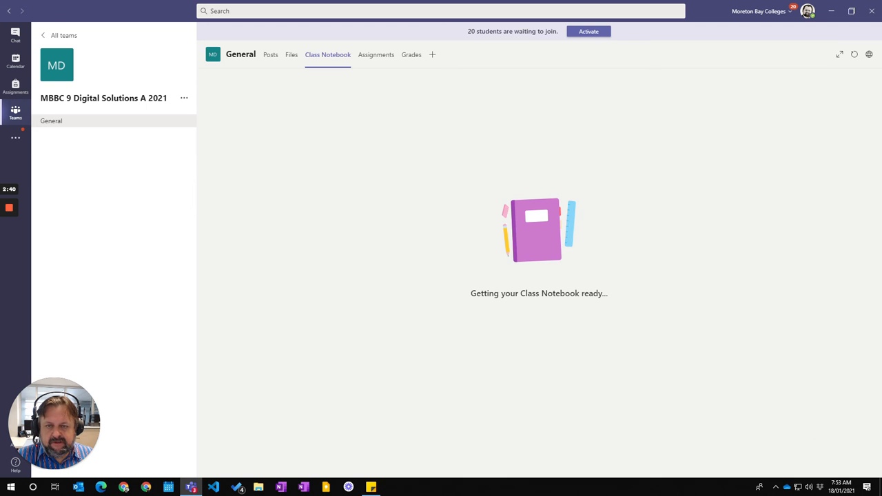